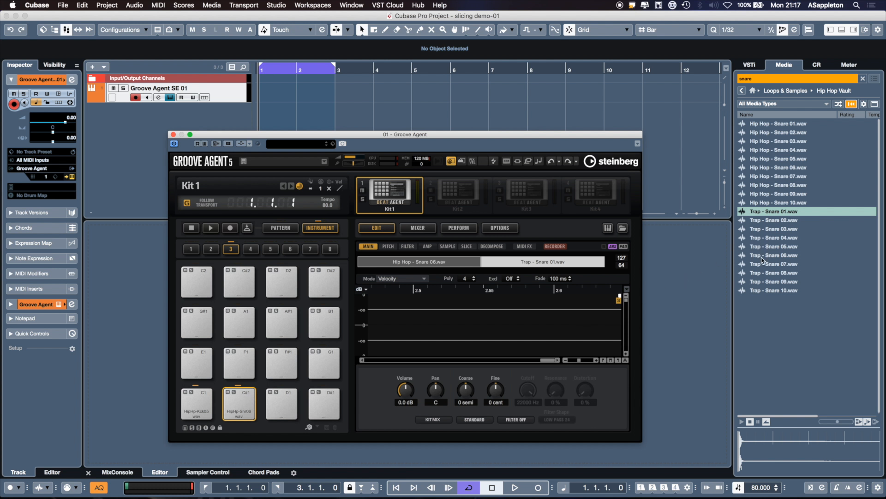
Audition the Trap - Snare 08.wav sample from the snare search results
click(774, 273)
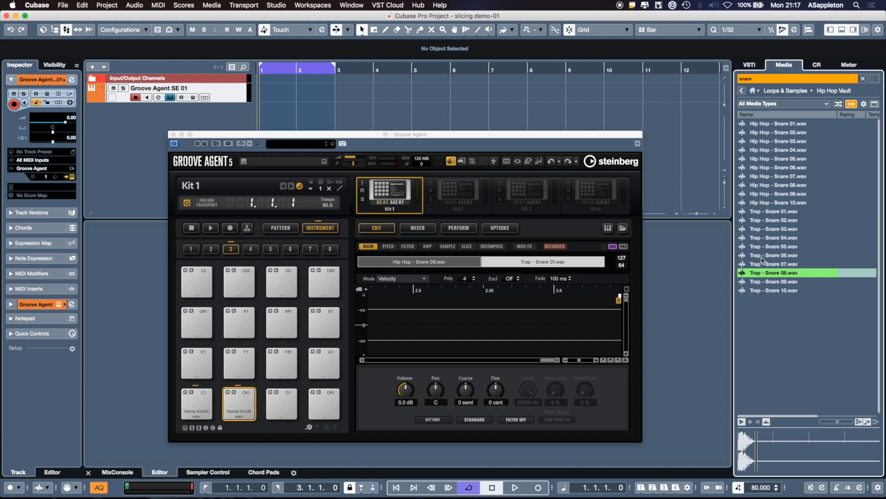